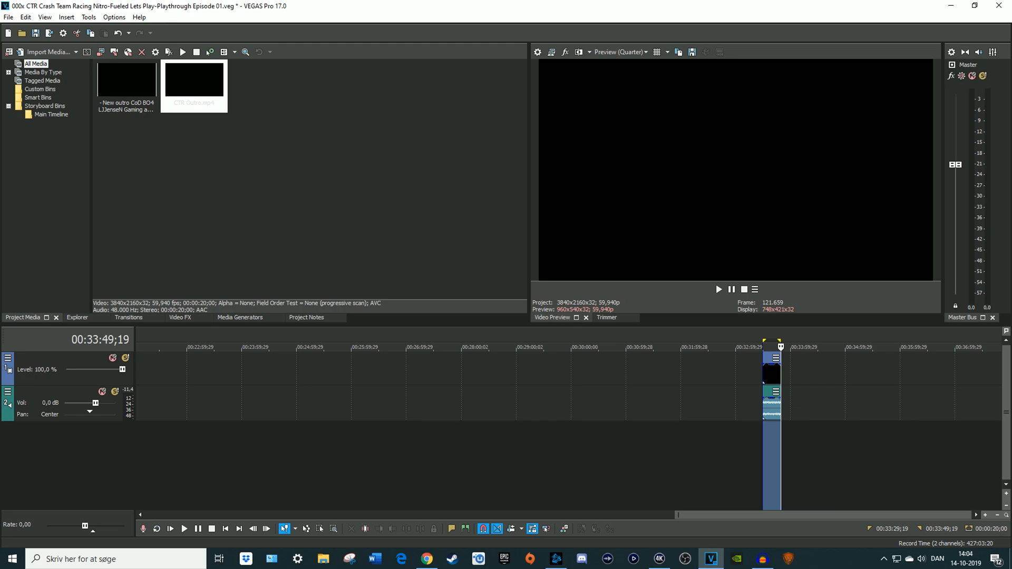
Render the CTR episode with the MAGIX AVC/AAC MP4 YouTube 4K template; a component error appears
click(9, 17)
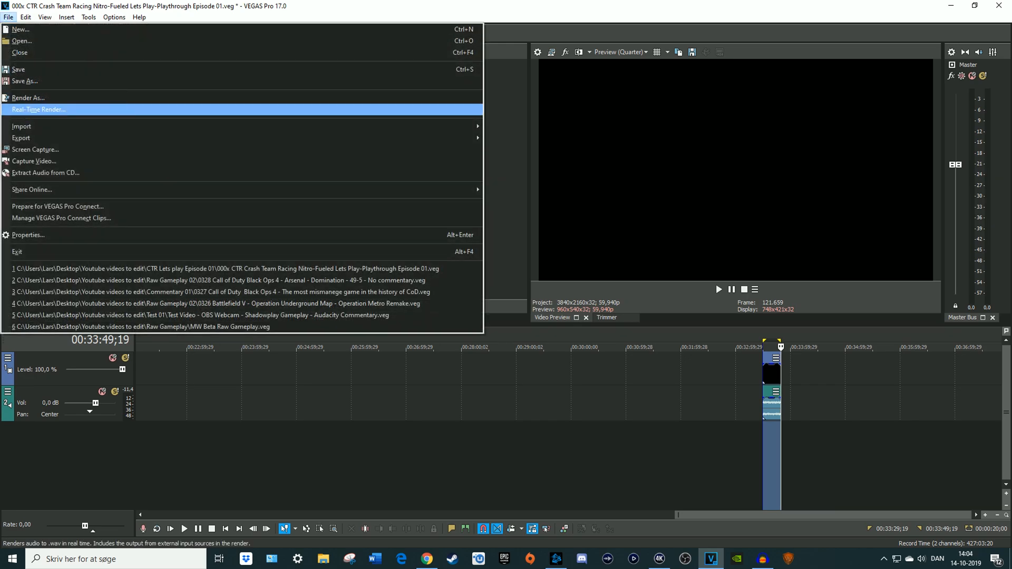
click(28, 97)
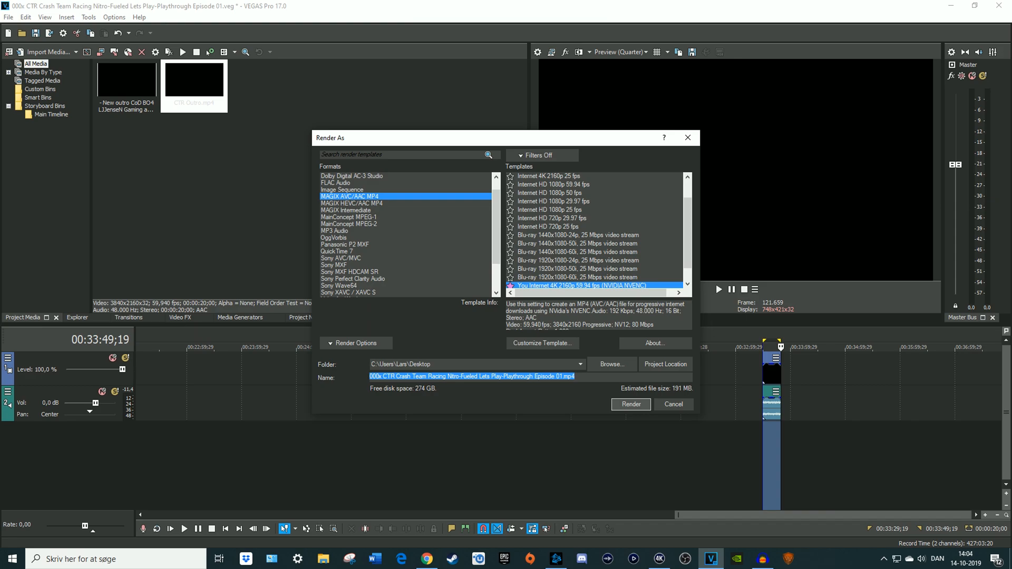
click(629, 404)
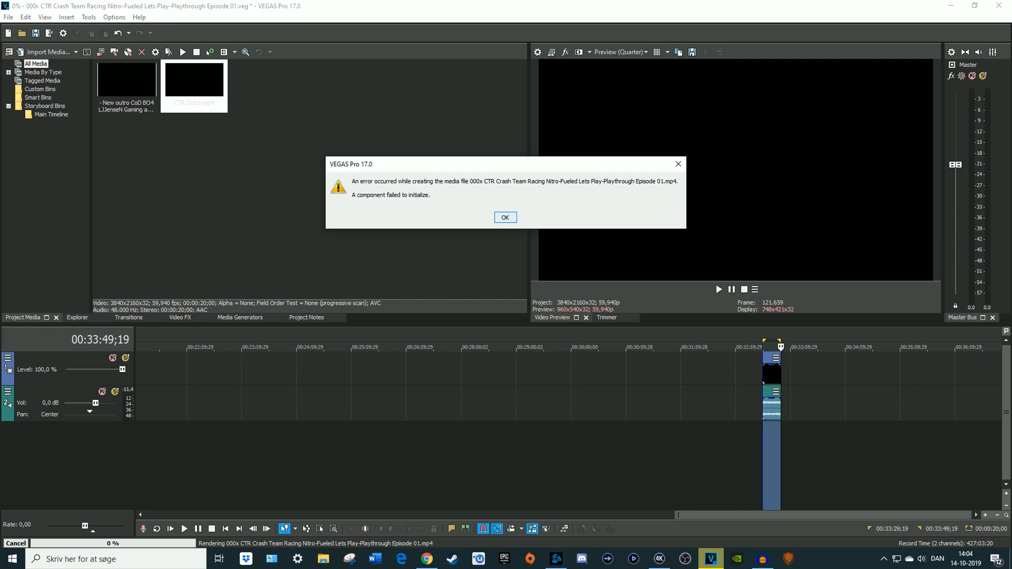
click(505, 217)
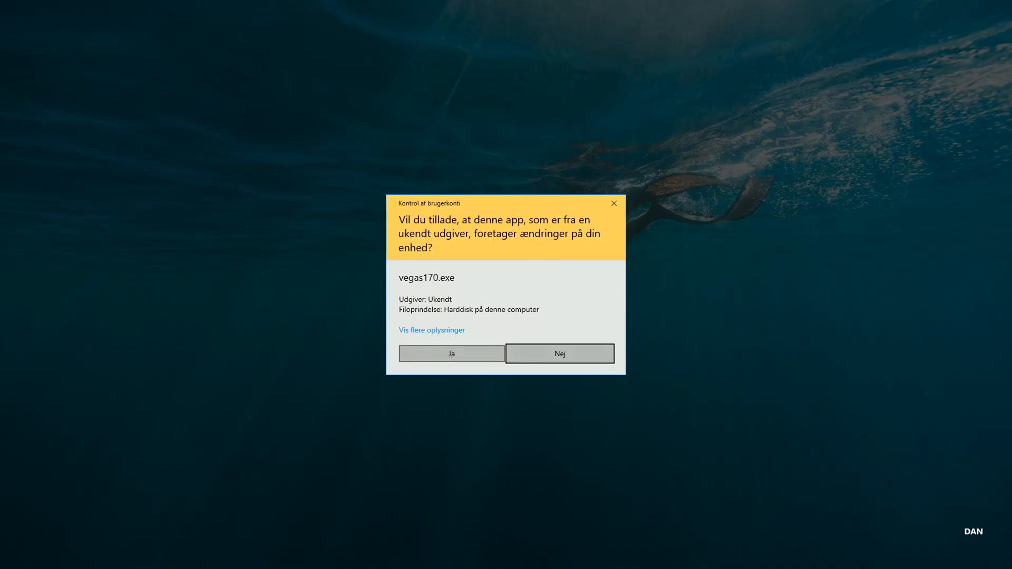
Allow vegas170.exe in the UAC prompt and confirm the reset so the CTR Outro project reopens
click(559, 353)
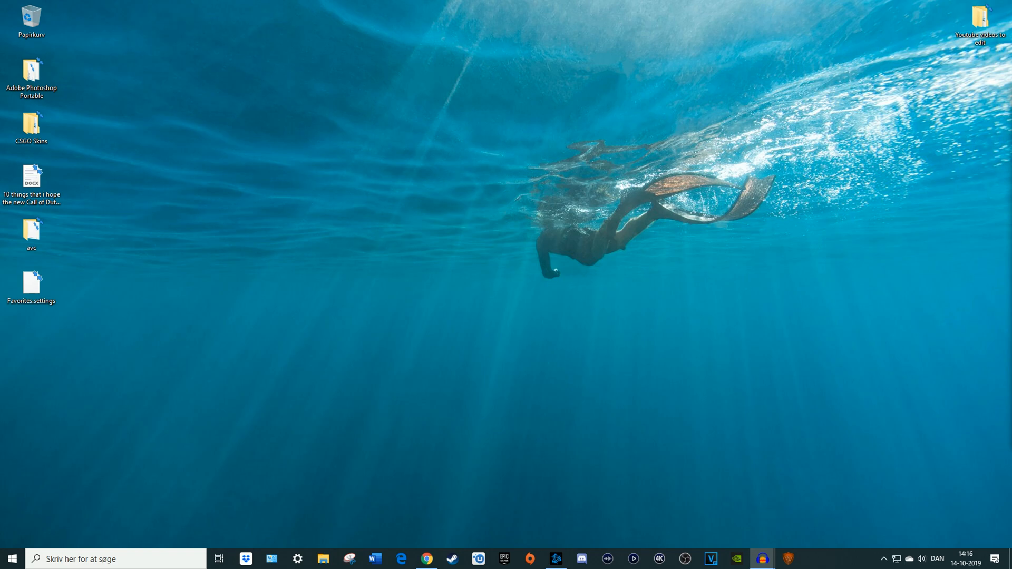
click(710, 559)
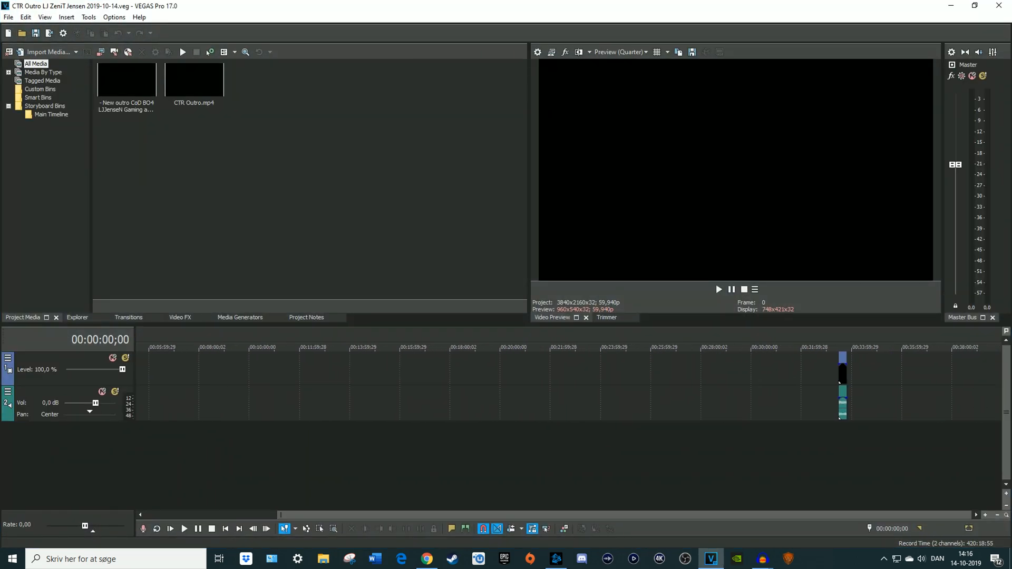
Render the CTR Outro project to MP4 on the Desktop with the MAGIX AVC/AAC template
click(843, 347)
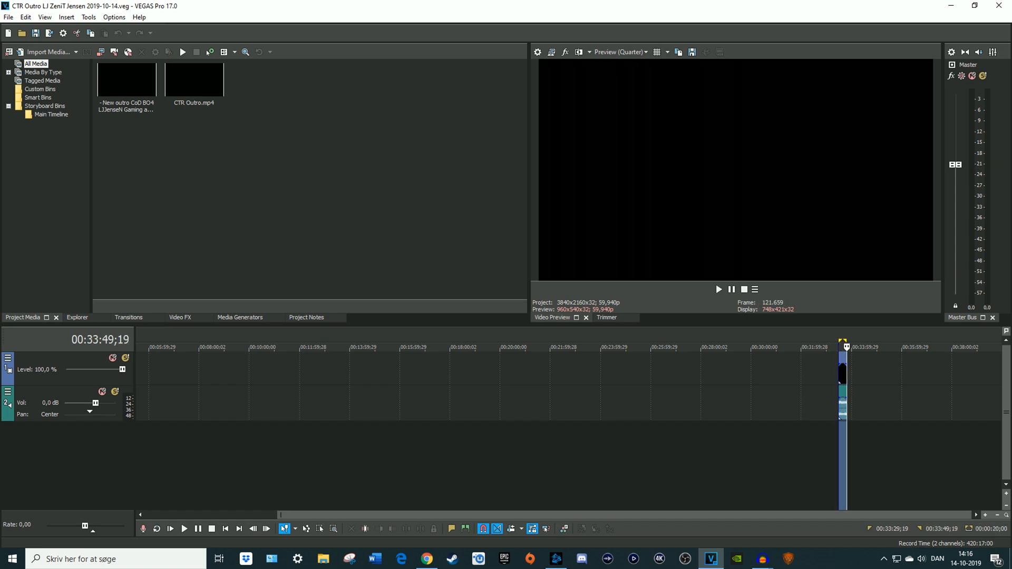
click(9, 16)
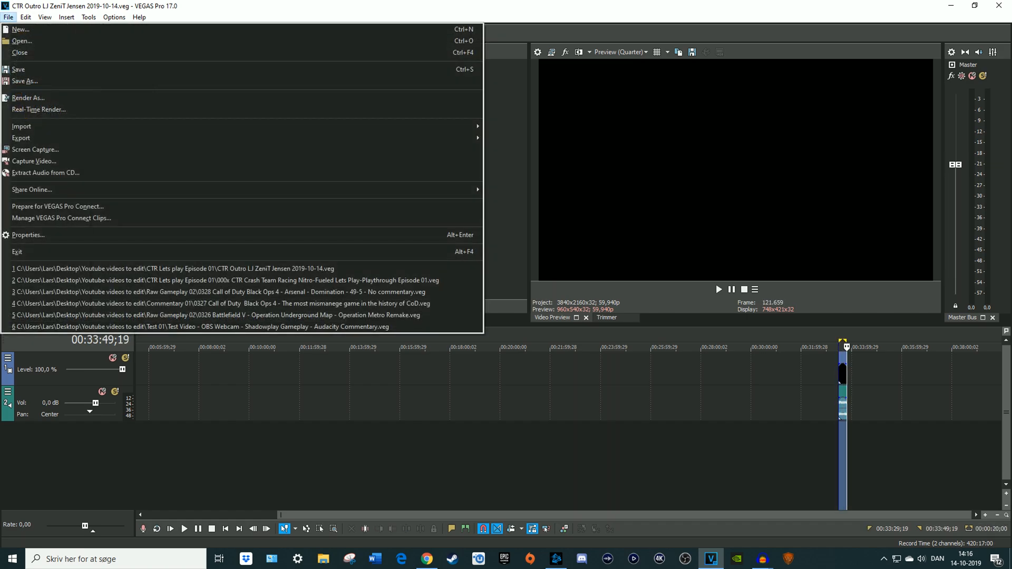
click(28, 97)
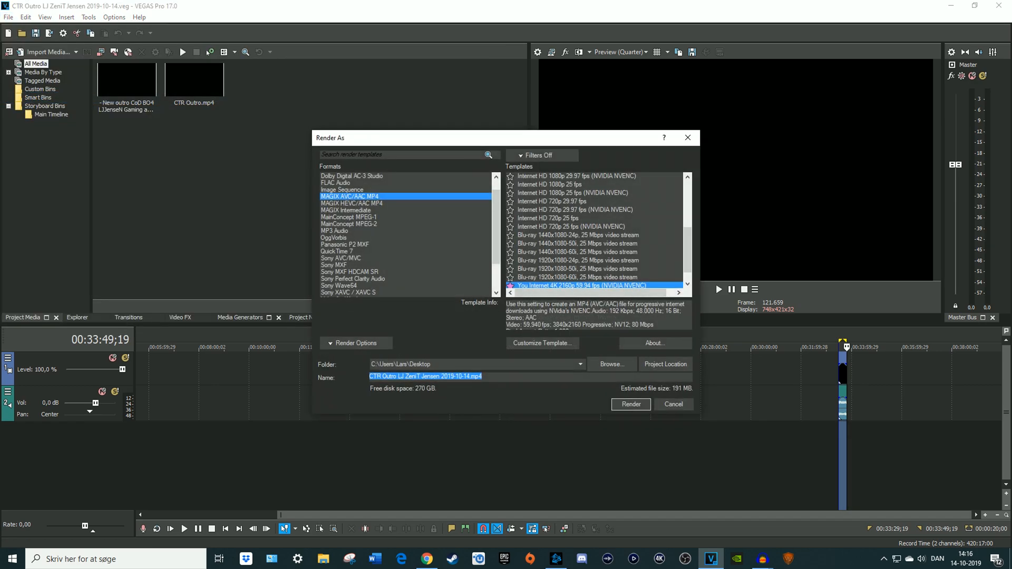
click(630, 404)
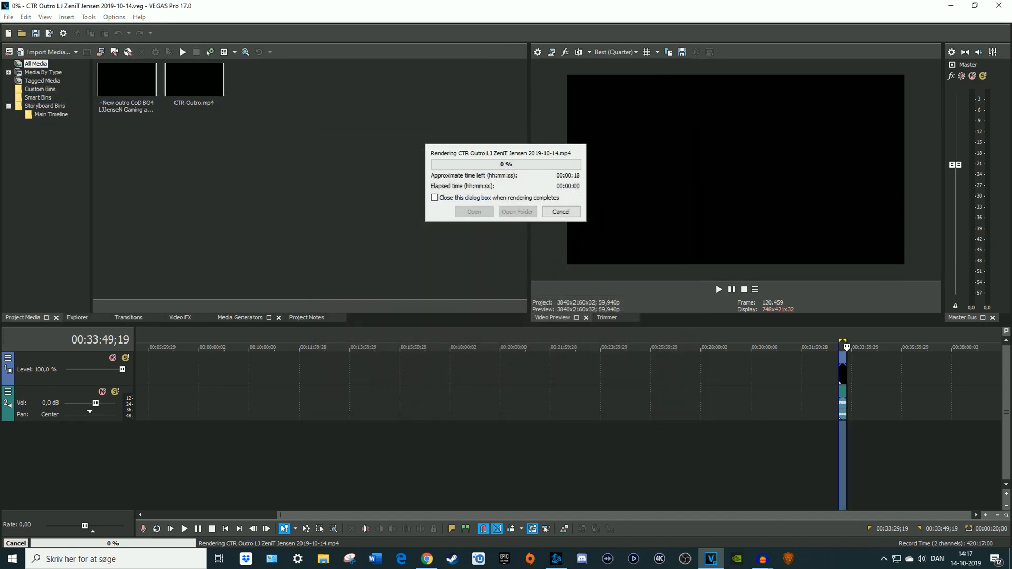